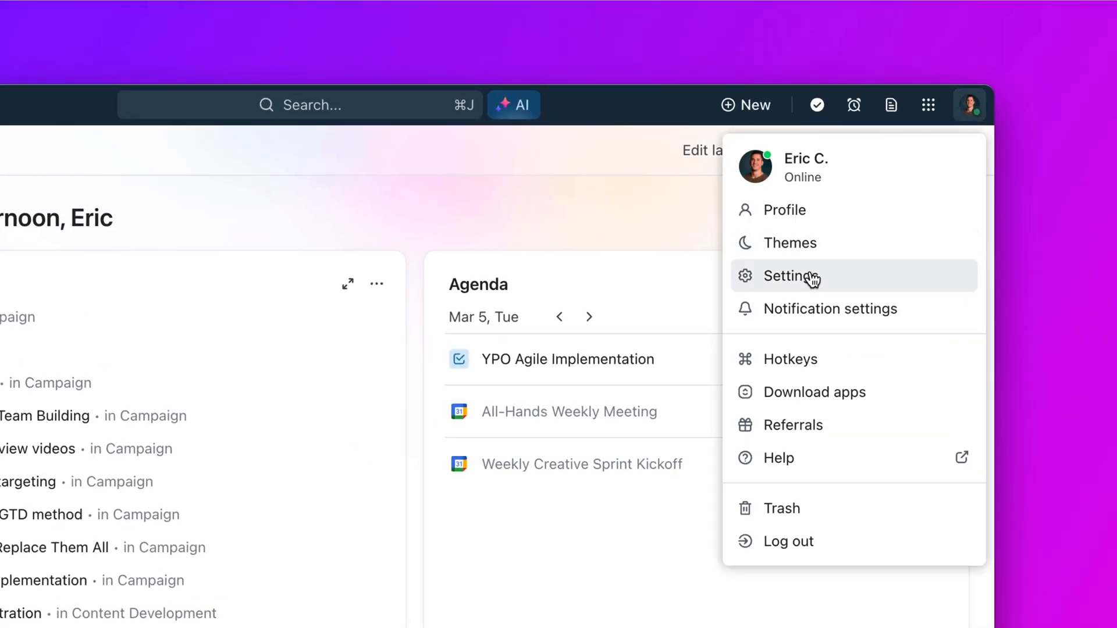
# Step: Go to the workspace's Imports / Exports settings page
pyautogui.click(792, 277)
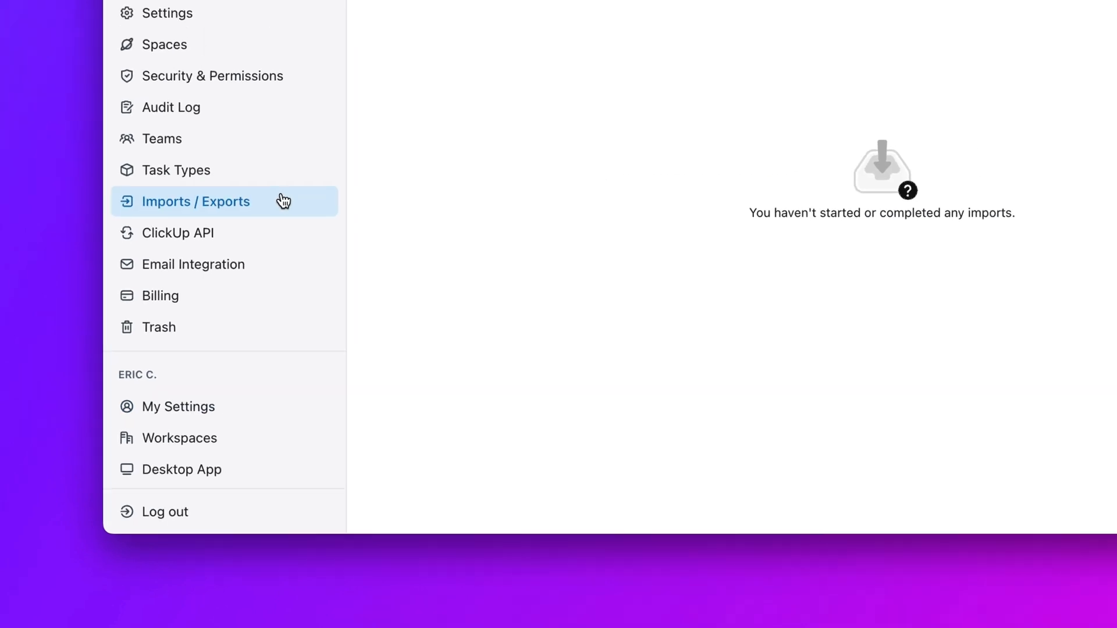
# Step: Start a new import with Notion chosen as the source
pyautogui.click(196, 201)
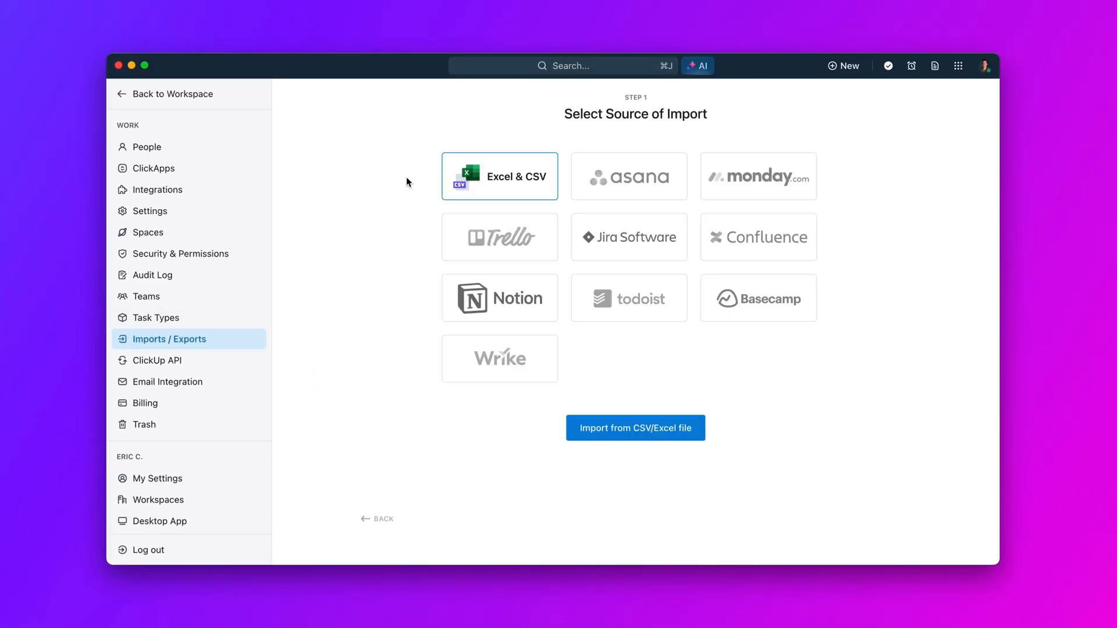
pyautogui.click(499, 298)
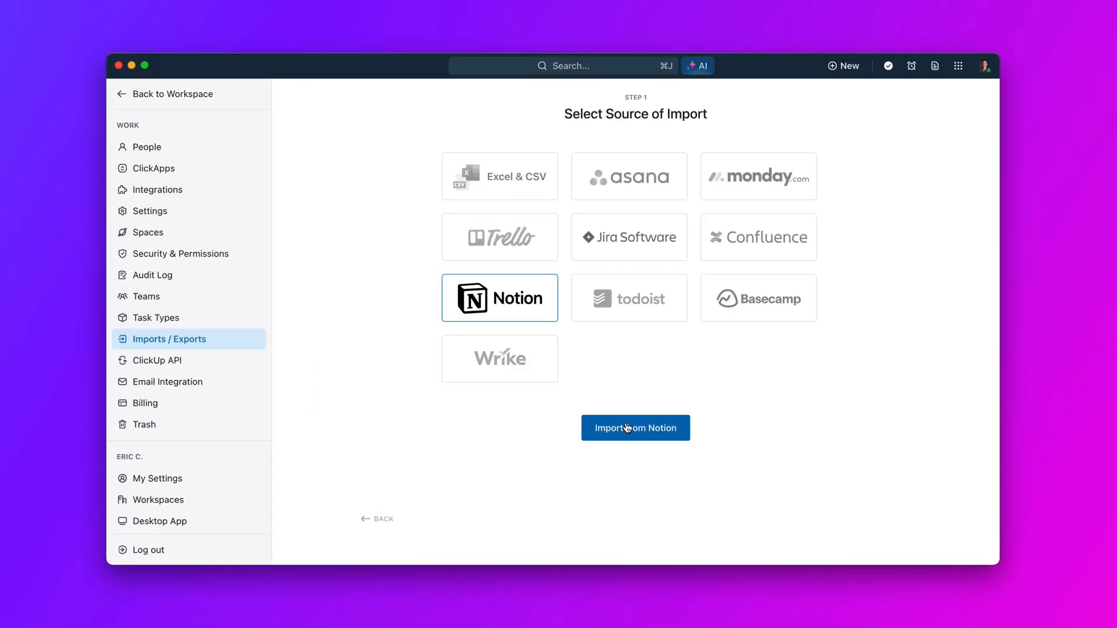
pyautogui.click(635, 428)
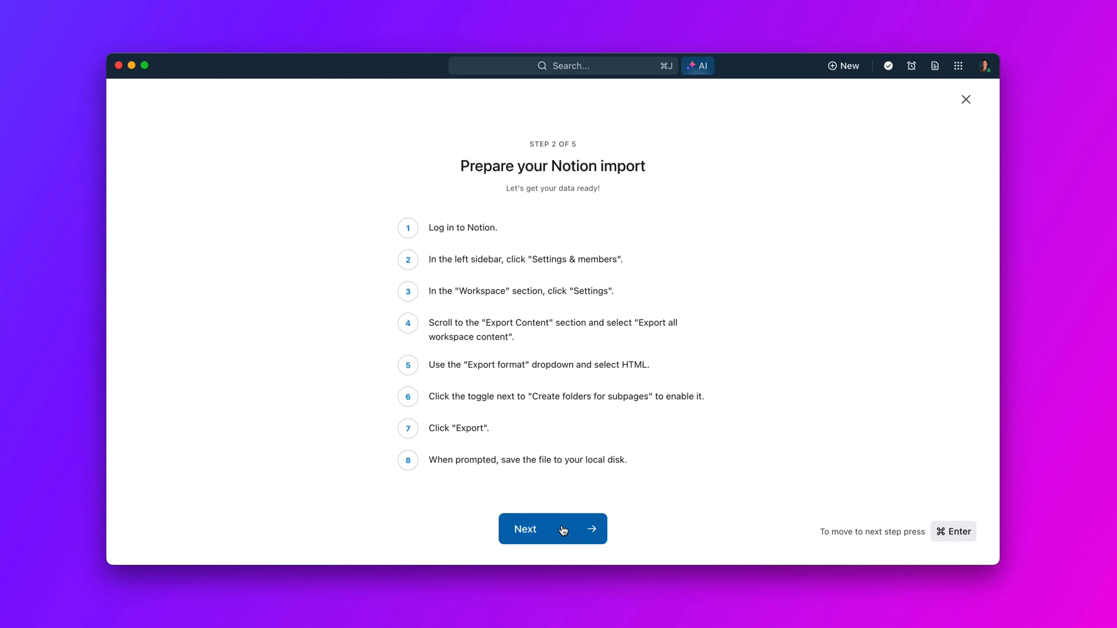
# Step: Upload Export_2024.zip and finish the import with the four Notion users left inactive
pyautogui.click(551, 528)
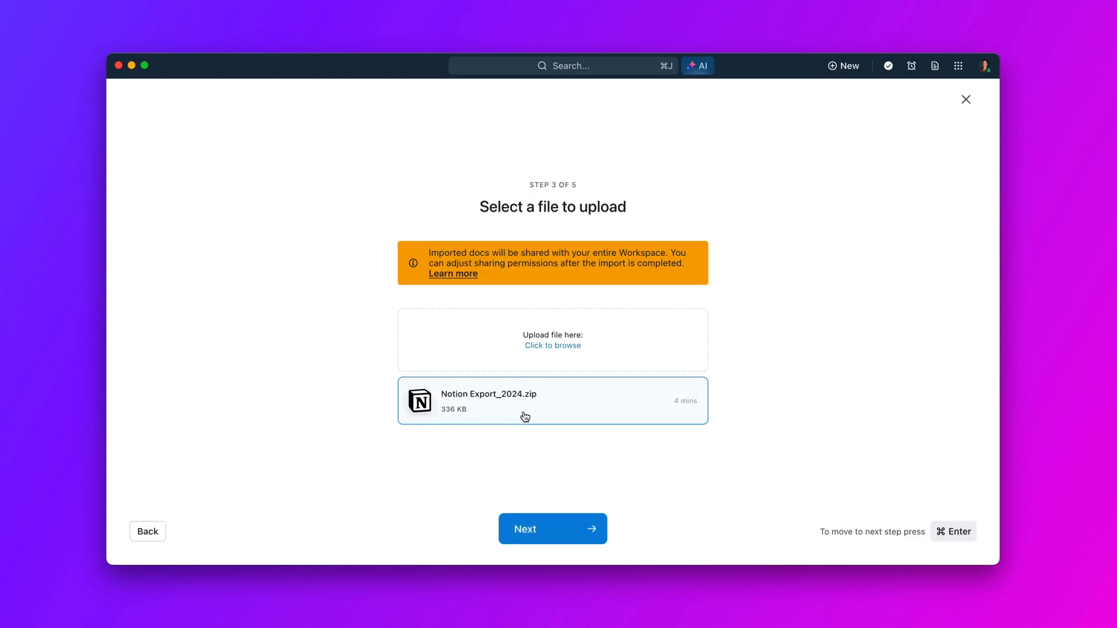
pyautogui.click(552, 529)
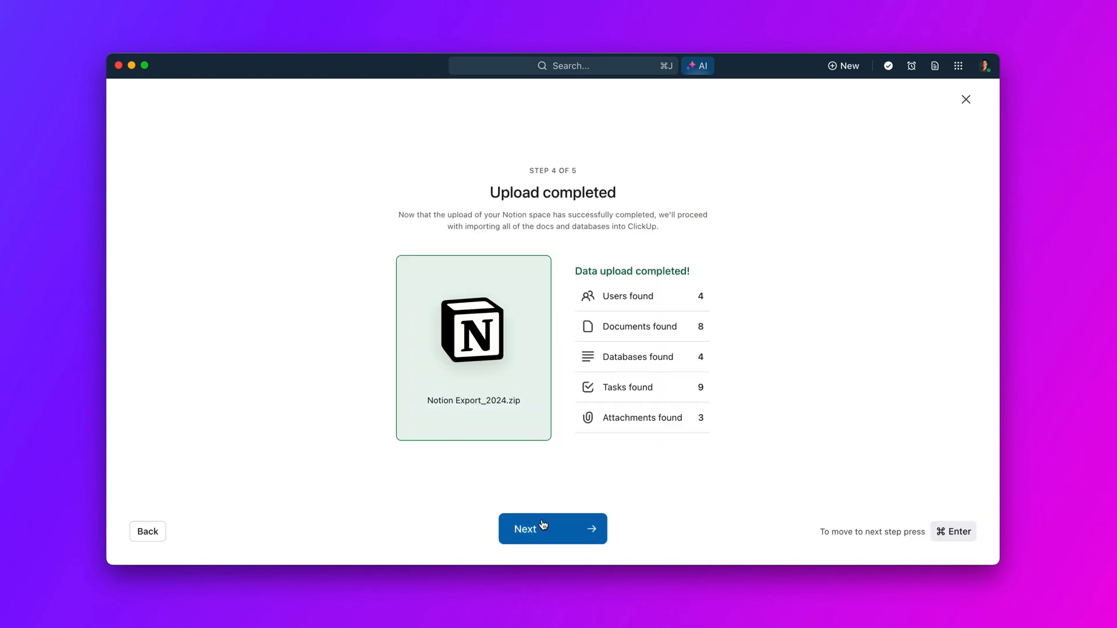
pyautogui.click(552, 528)
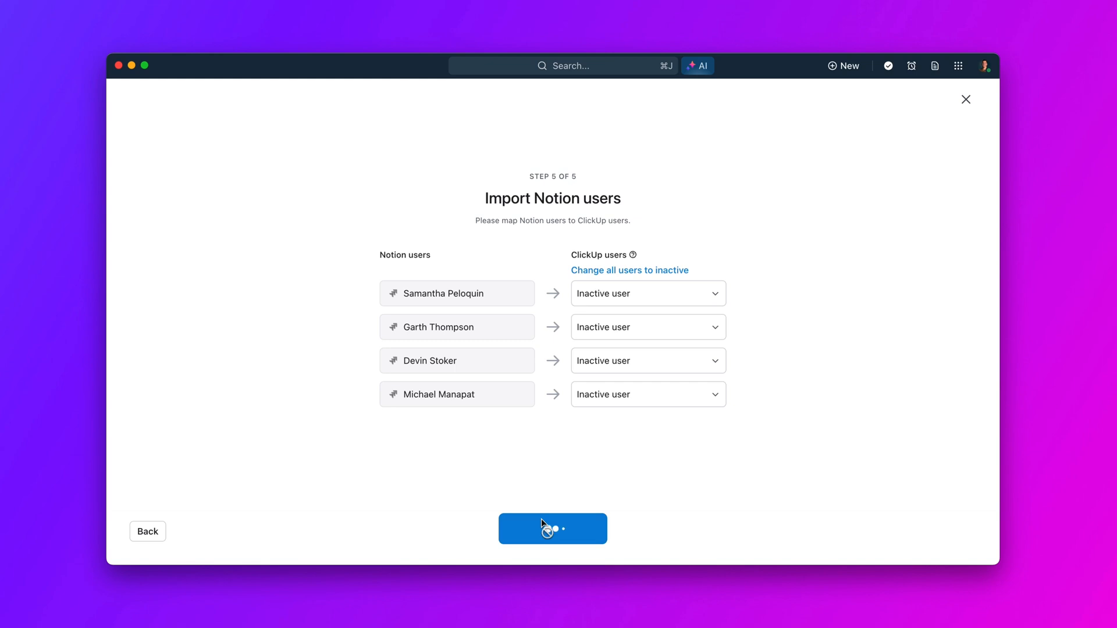
pyautogui.click(551, 528)
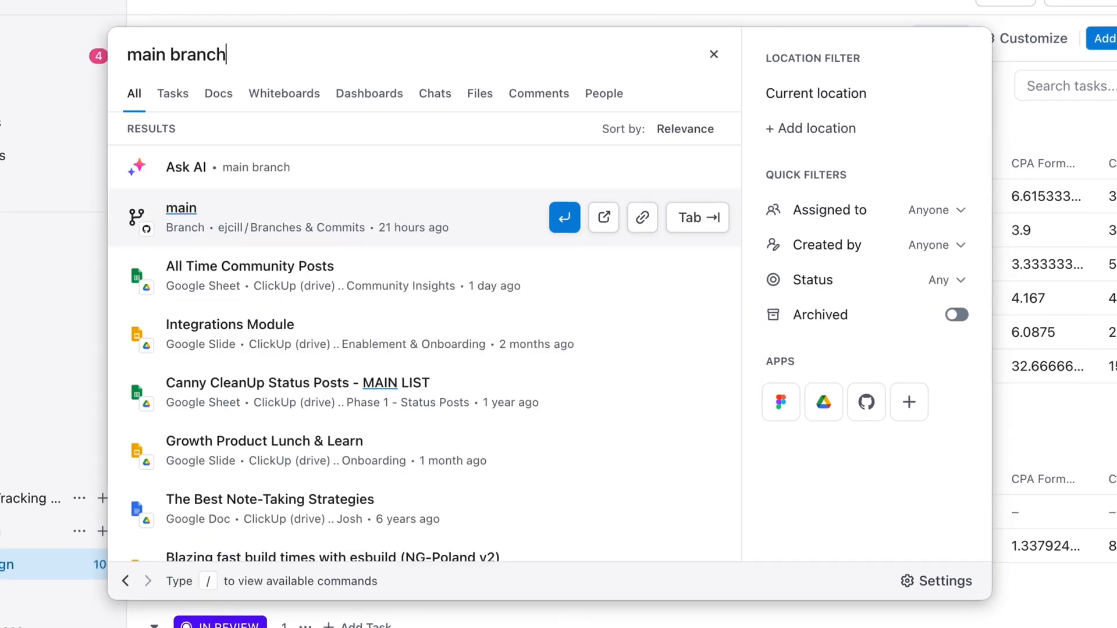
pyautogui.moveTo(245, 221)
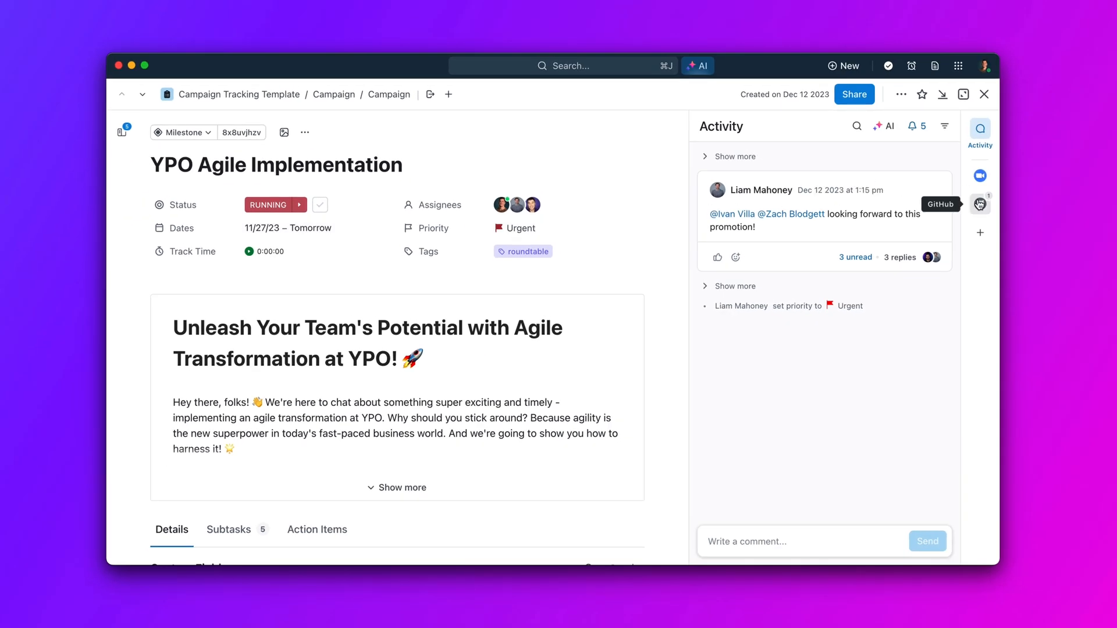
pyautogui.click(979, 197)
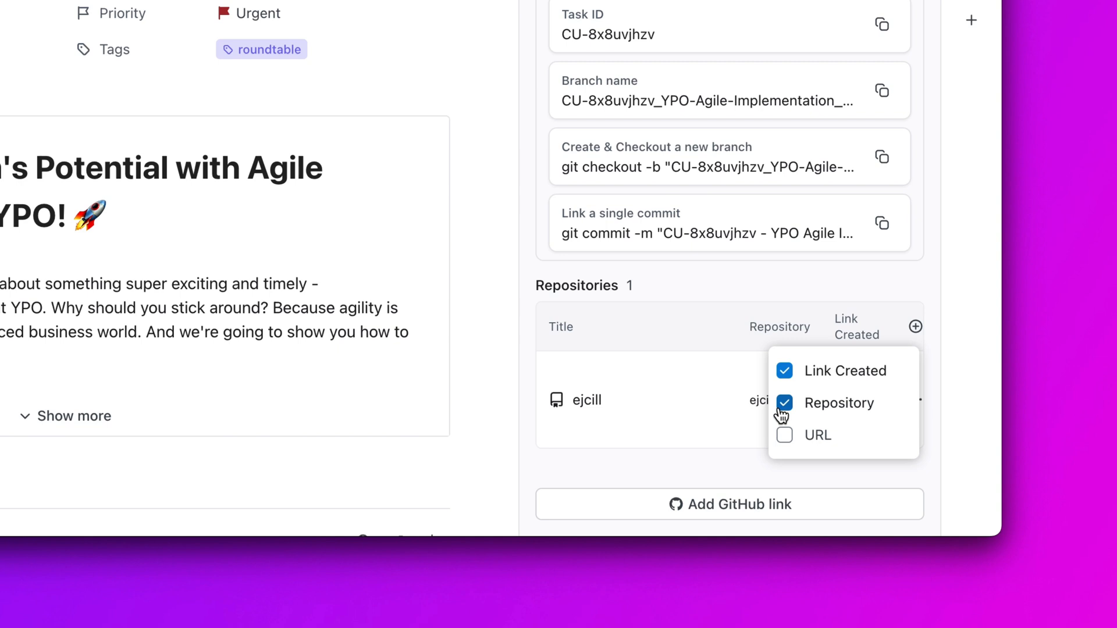
pyautogui.click(728, 503)
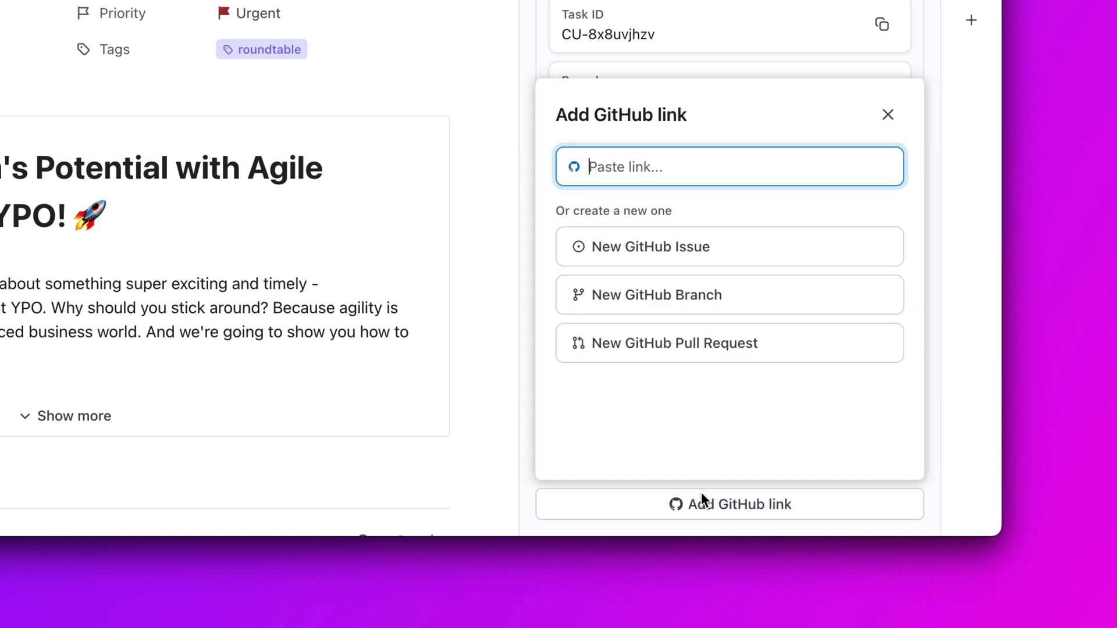
pyautogui.write('https://github.com/users/ejcill/projects/1')
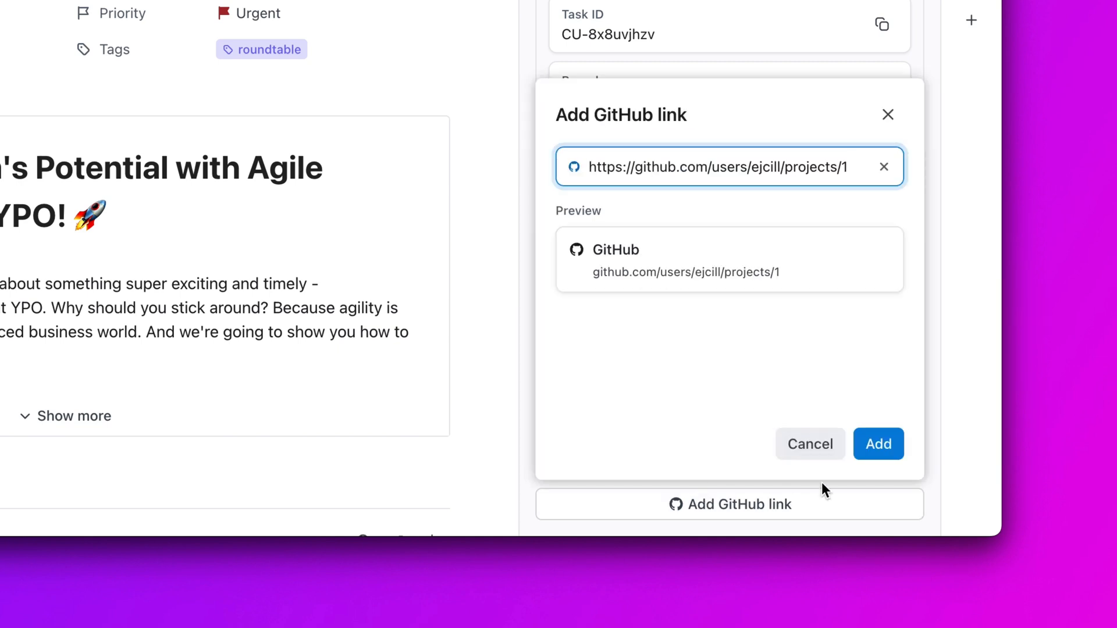
pyautogui.click(878, 444)
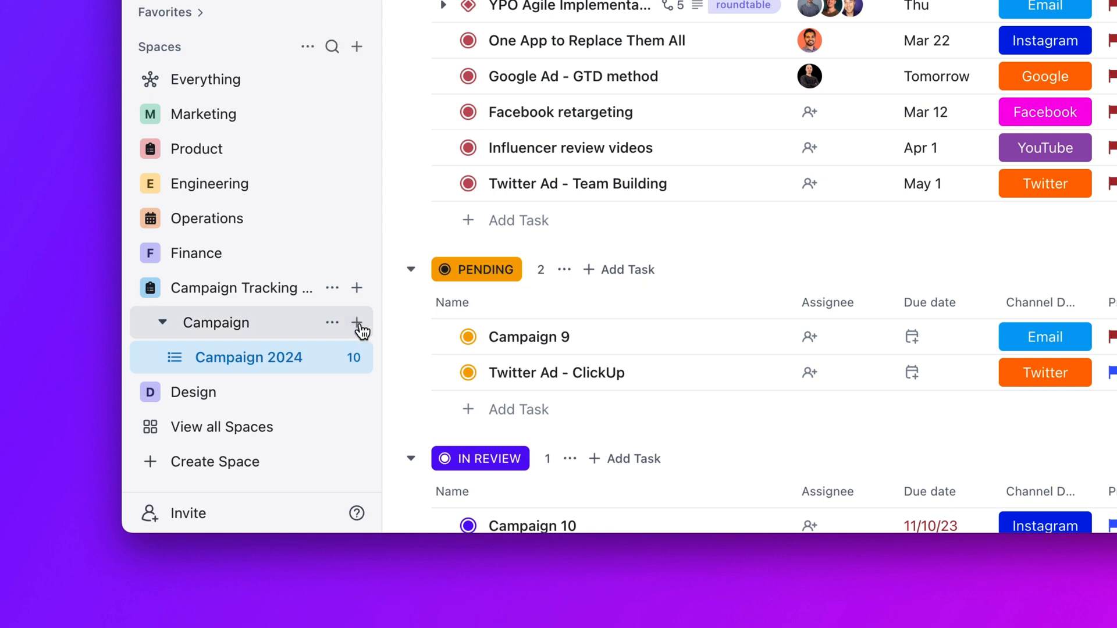
# Step: Create a list named Campaign Results in the Campaign folder
pyautogui.click(358, 323)
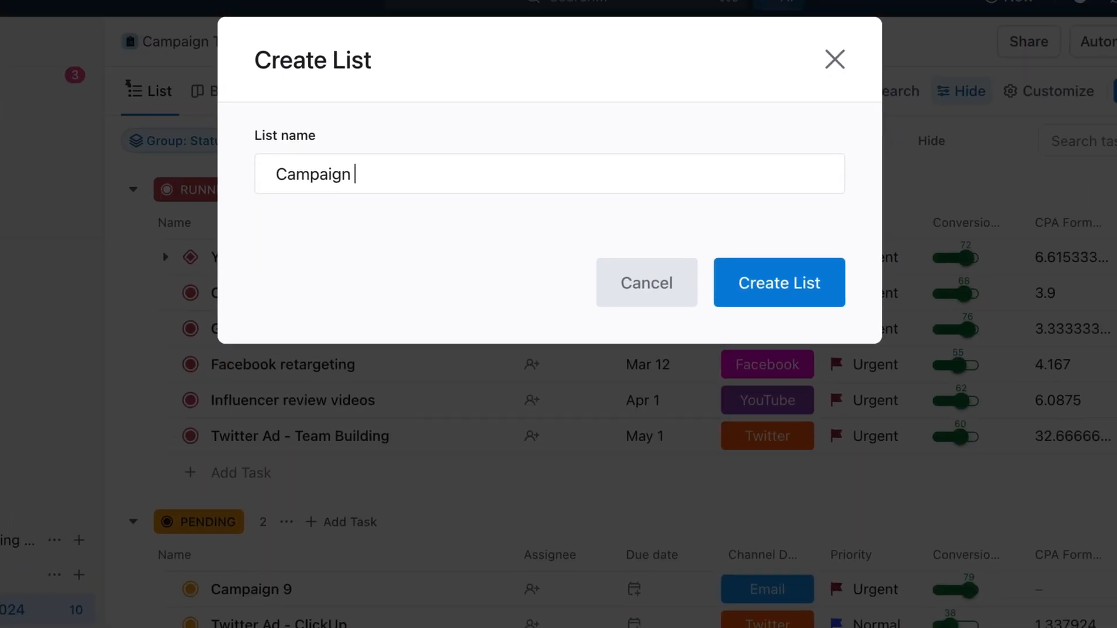
pyautogui.click(778, 282)
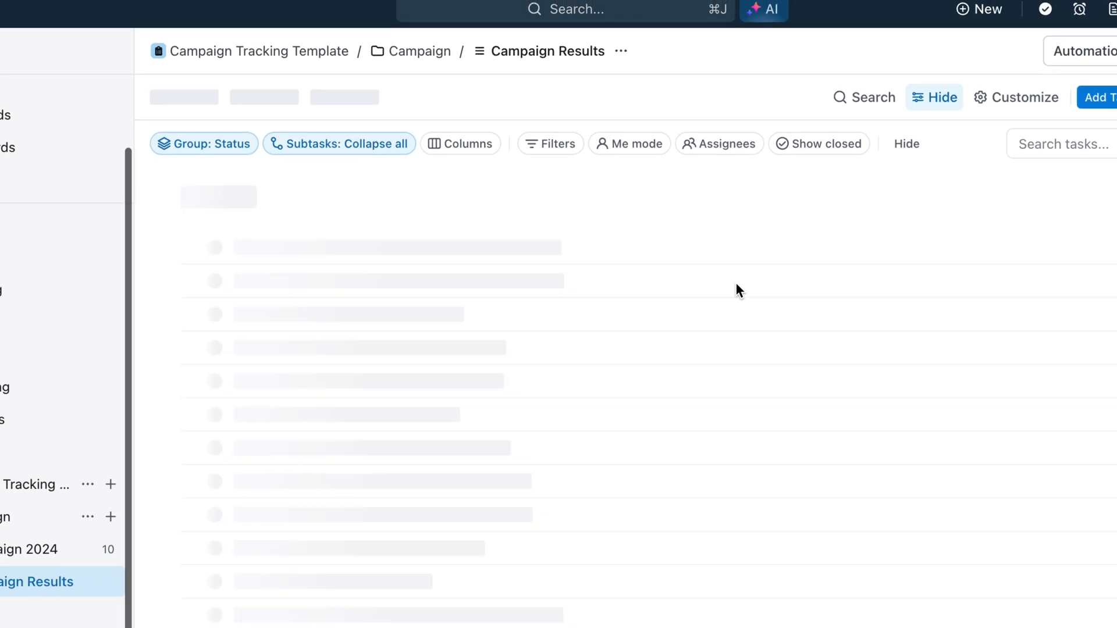